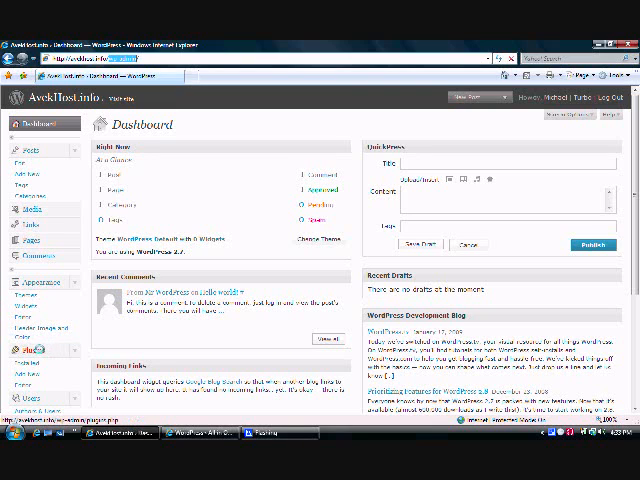
# Step: Visit the WordPress.org Plugin Directory in a new browser tab
pyautogui.click(18, 348)
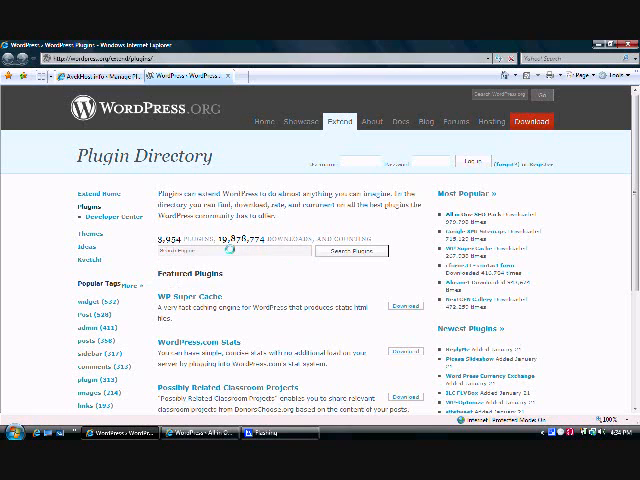
# Step: Search the directory for "Search Engine" and open the All in One SEO Pack result
pyautogui.click(350, 264)
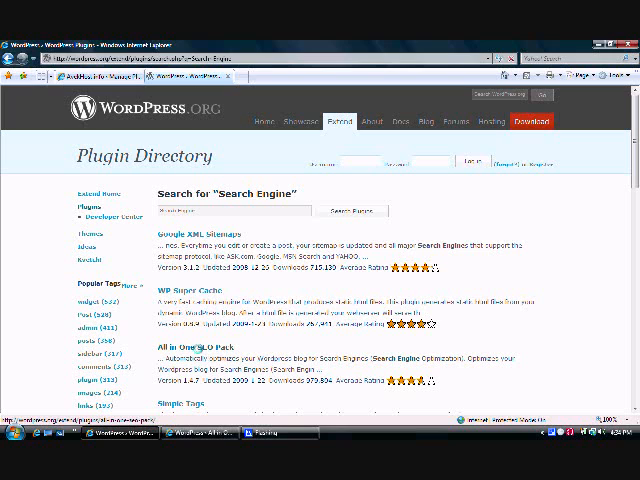
pyautogui.click(188, 348)
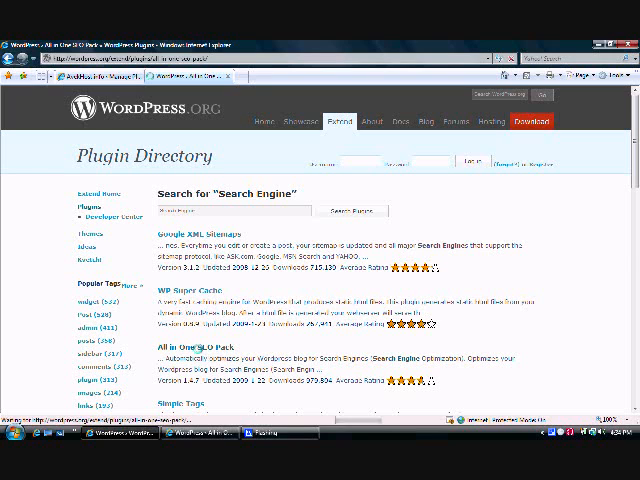
pyautogui.click(192, 348)
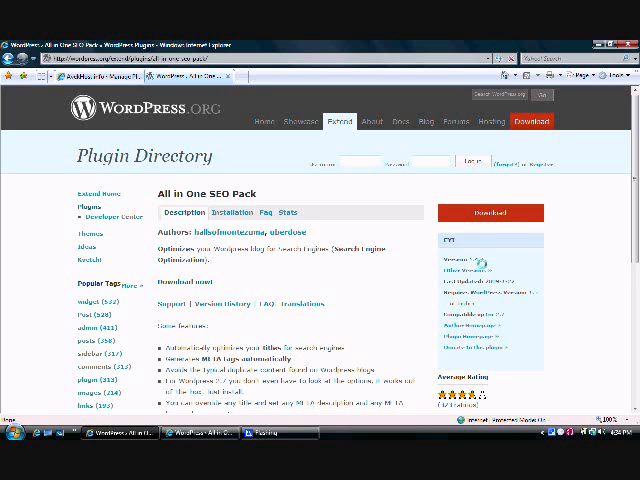
# Step: Start the All in One SEO Pack download, dismissing the first prompt and retrying
pyautogui.click(490, 212)
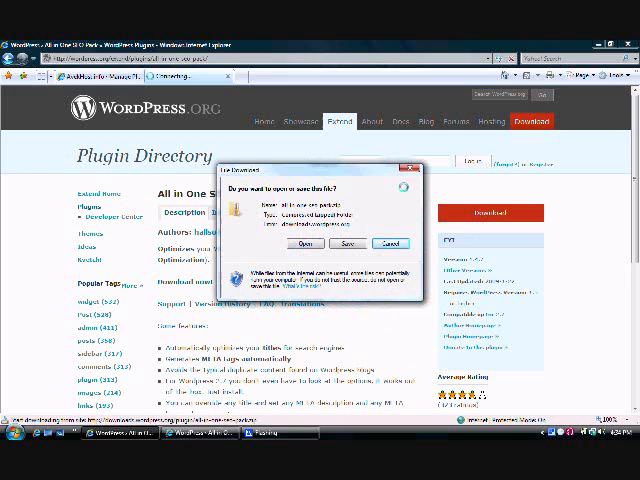
pyautogui.click(392, 244)
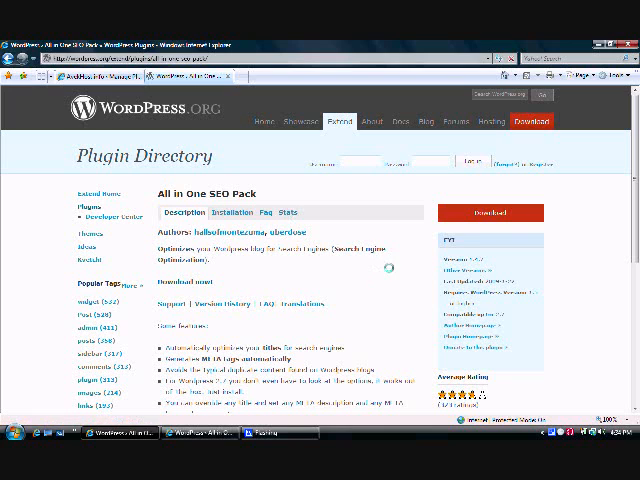
pyautogui.click(488, 212)
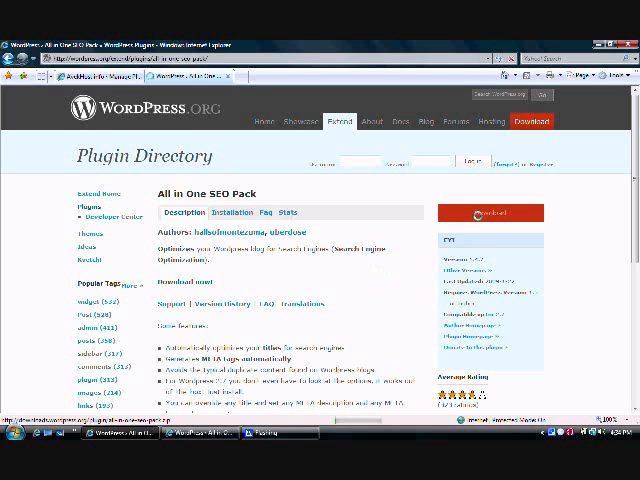
pyautogui.click(492, 212)
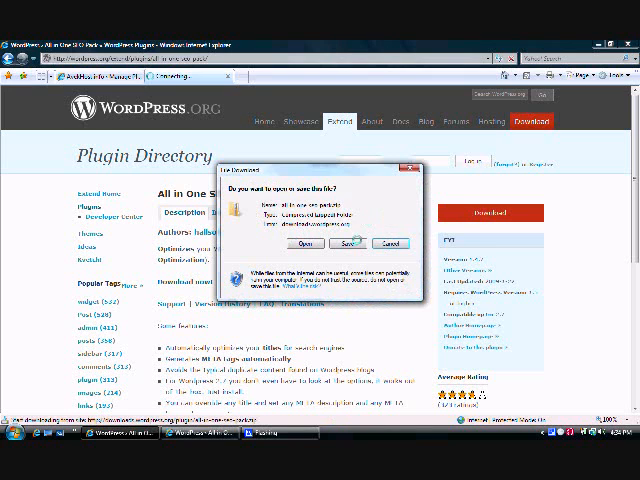
# Step: Save the plugin zip to the downloads folder, replacing the existing file
pyautogui.click(350, 244)
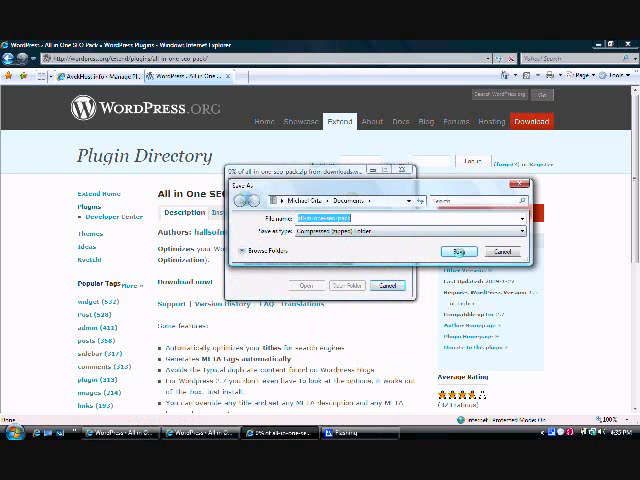
pyautogui.click(450, 250)
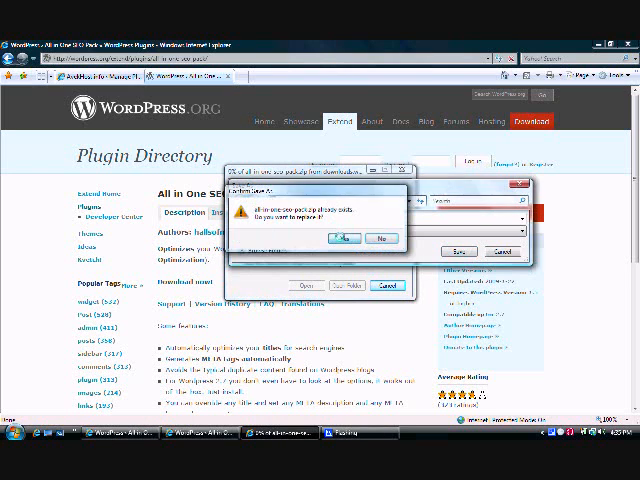
pyautogui.click(340, 238)
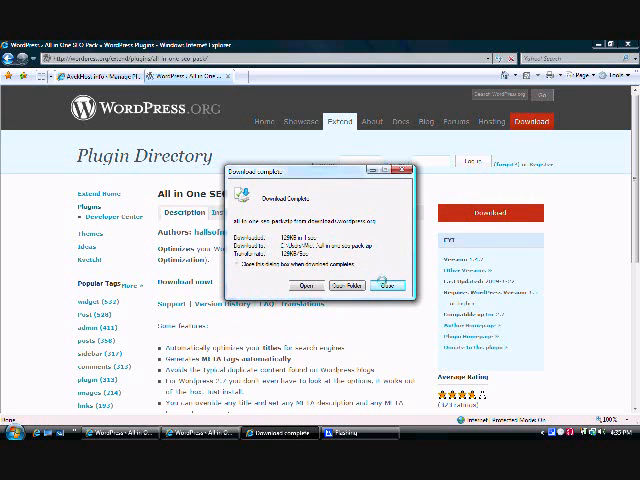
pyautogui.click(384, 286)
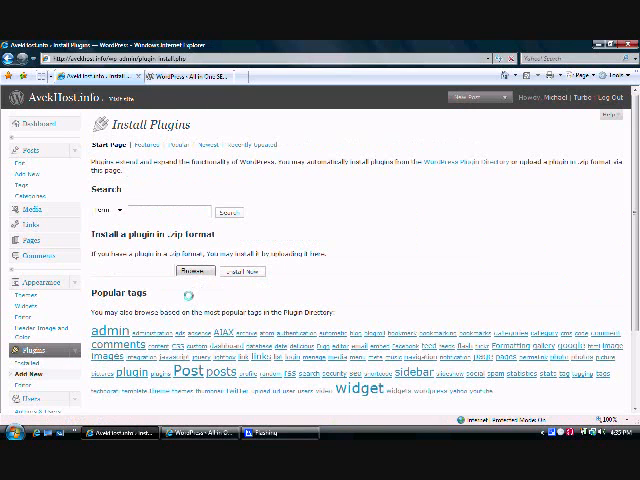
# Step: Upload the All in One SEO Pack zip from the downloads folder and install it
pyautogui.click(196, 272)
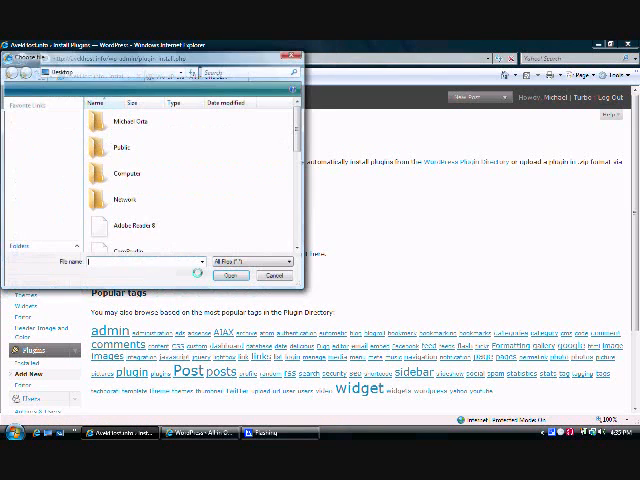
pyautogui.doubleClick(120, 122)
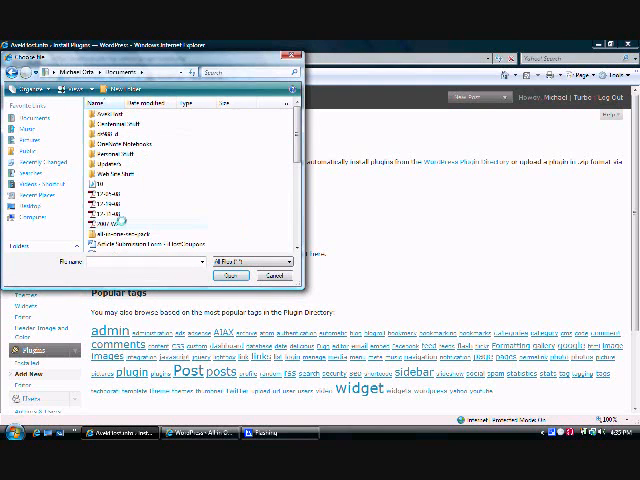
pyautogui.scroll(-3)
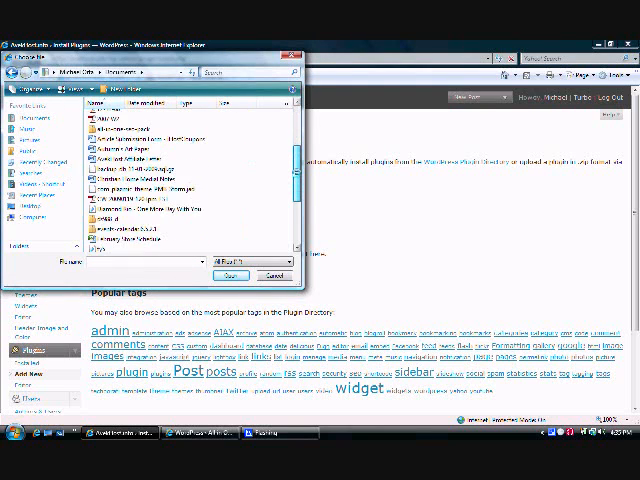
pyautogui.scroll(-3)
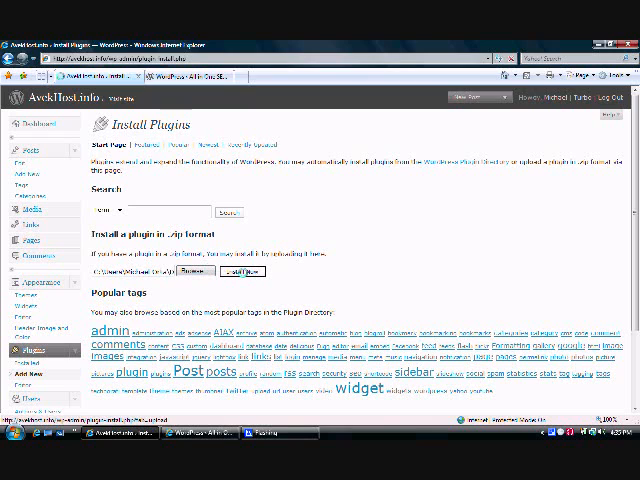
pyautogui.click(246, 270)
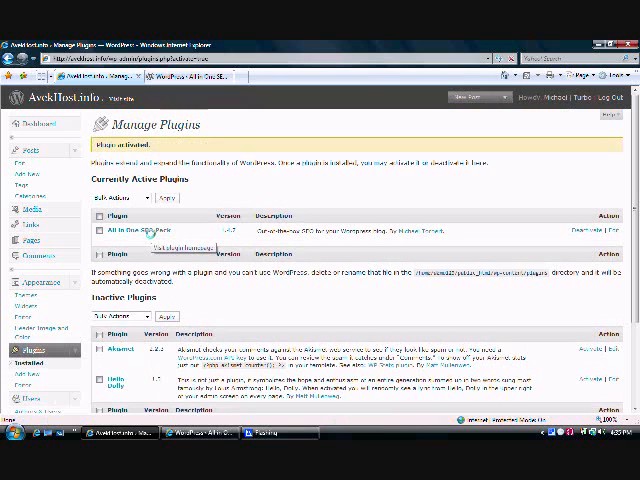
# Step: Go to Settings and locate the All in One SEO options entry
pyautogui.scroll(-3)
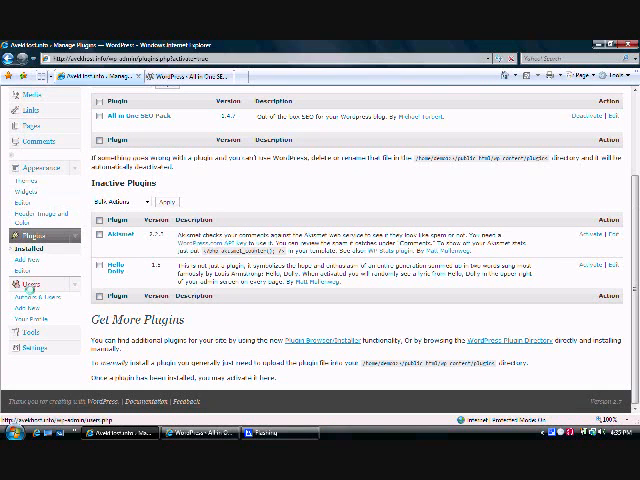
pyautogui.click(32, 340)
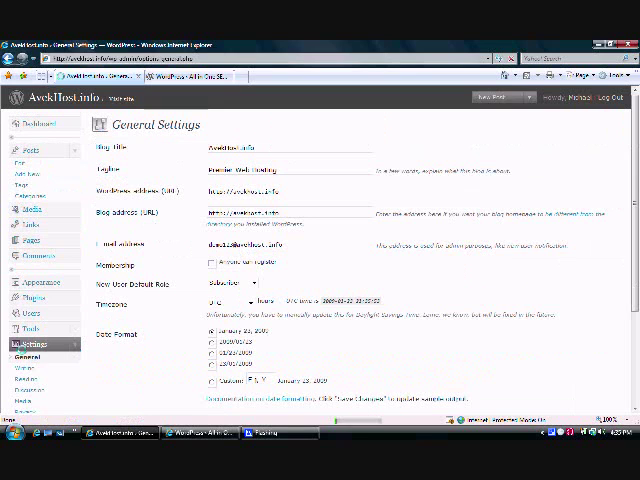
pyautogui.scroll(-3)
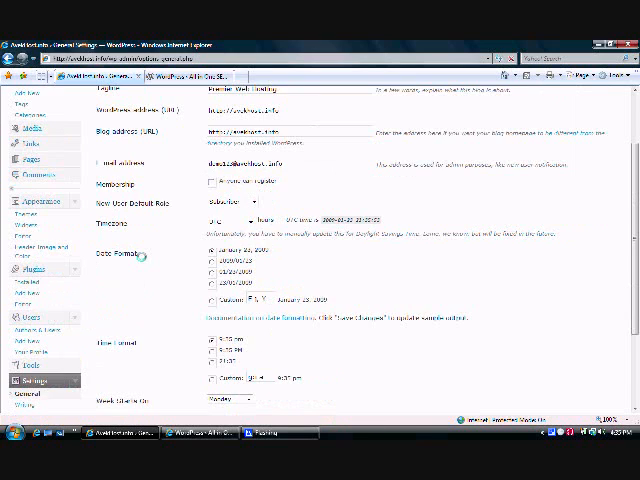
pyautogui.scroll(-3)
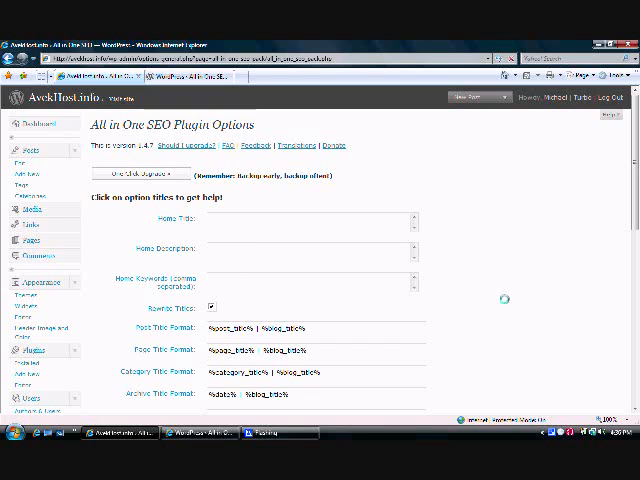
pyautogui.scroll(-3)
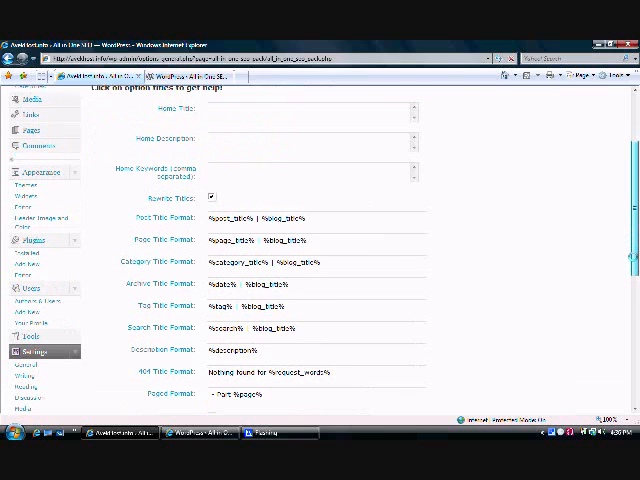
pyautogui.scroll(-3)
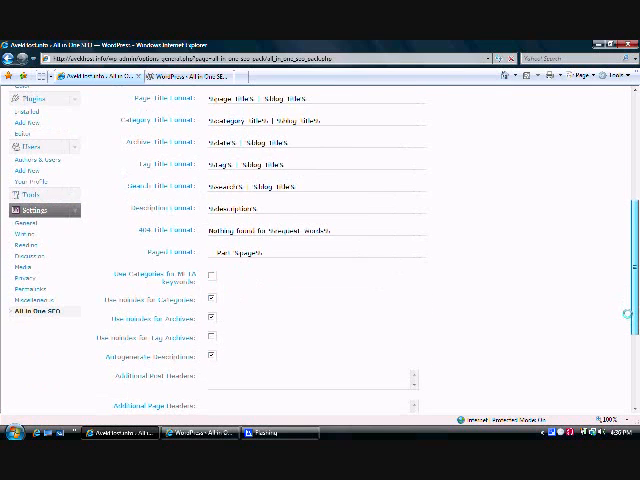
pyautogui.scroll(-3)
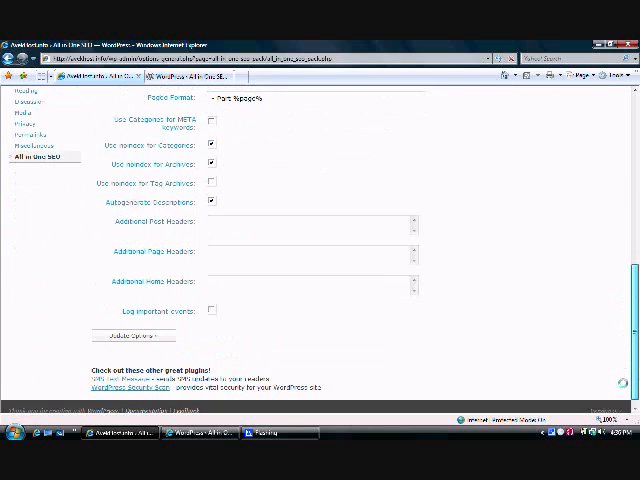
pyautogui.scroll(3)
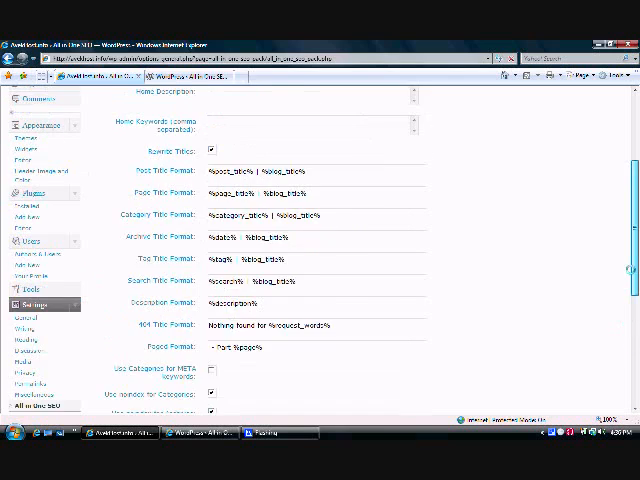
pyautogui.scroll(3)
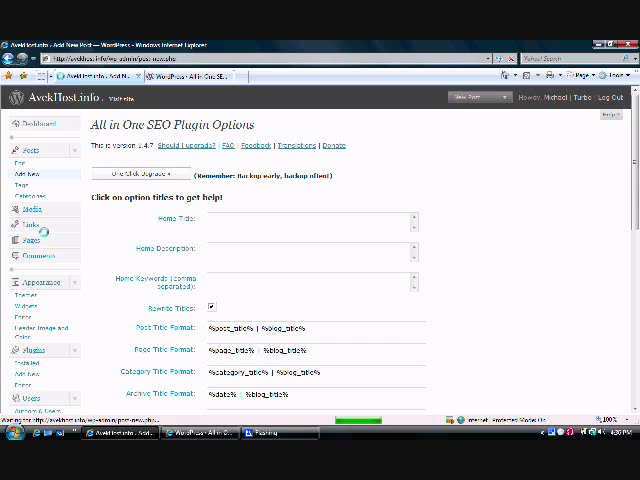
# Step: Create a post titled 'Web Hosting For Just $5.95 Per Month' with body 'Article Here:'
pyautogui.click(24, 160)
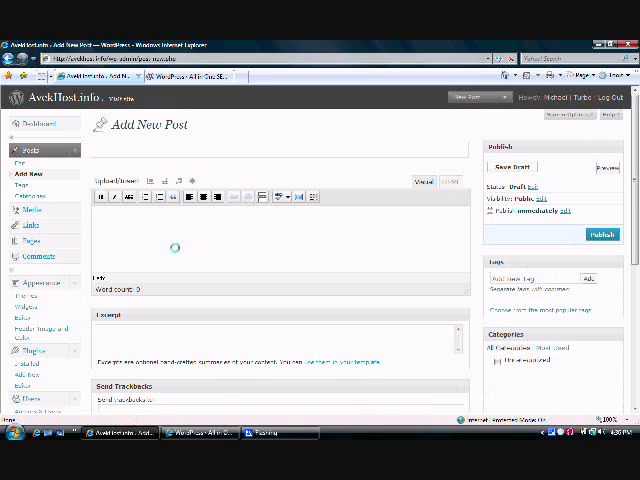
pyautogui.write('Web Hos')
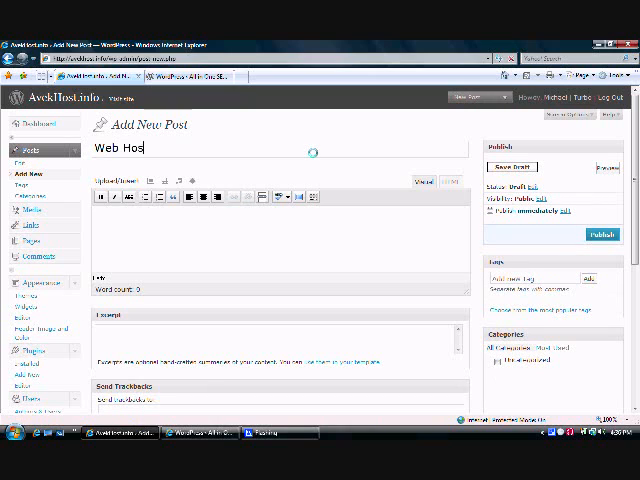
pyautogui.write('ting For Ju')
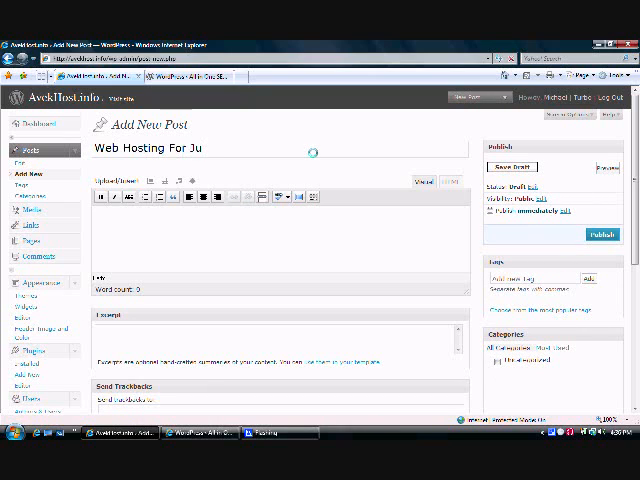
pyautogui.write('st $5.9')
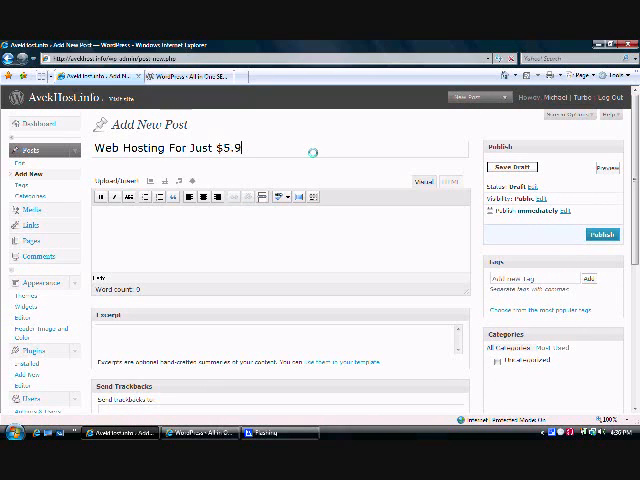
pyautogui.write('5 Per Month')
pyautogui.click(280, 238)
pyautogui.write('An')
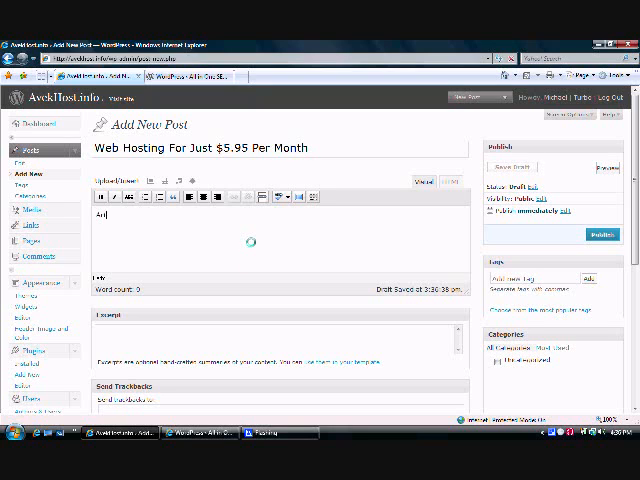
pyautogui.write('Article Here:')
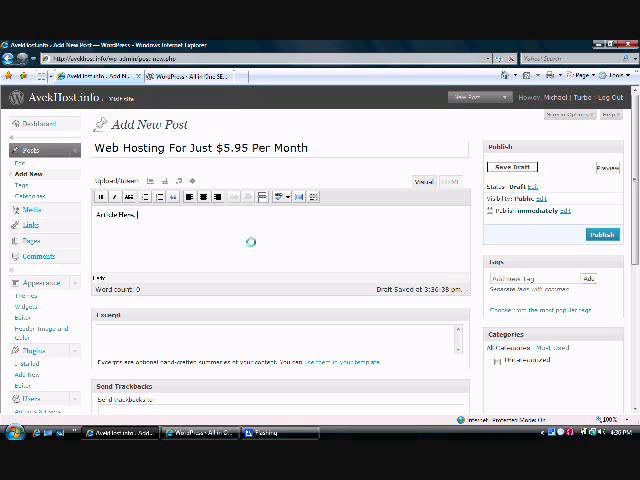
# Step: Fill the SEO title starting 'Just 4' and description 'Premier web hosting'
pyautogui.scroll(-3)
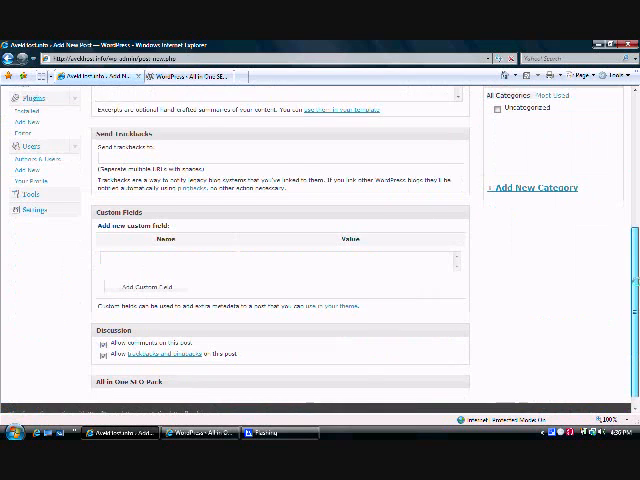
pyautogui.scroll(-3)
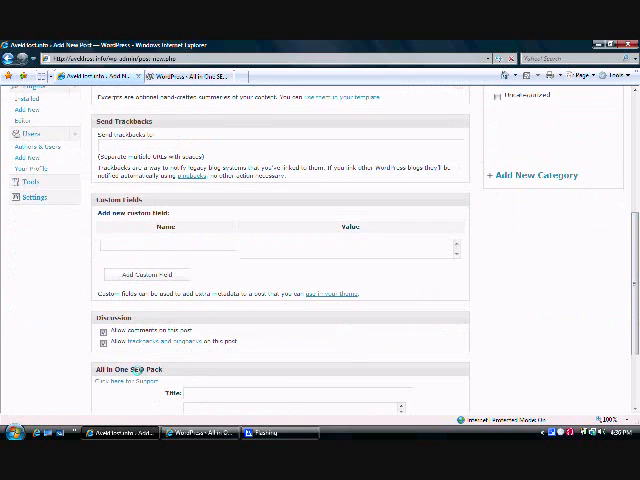
pyautogui.scroll(-3)
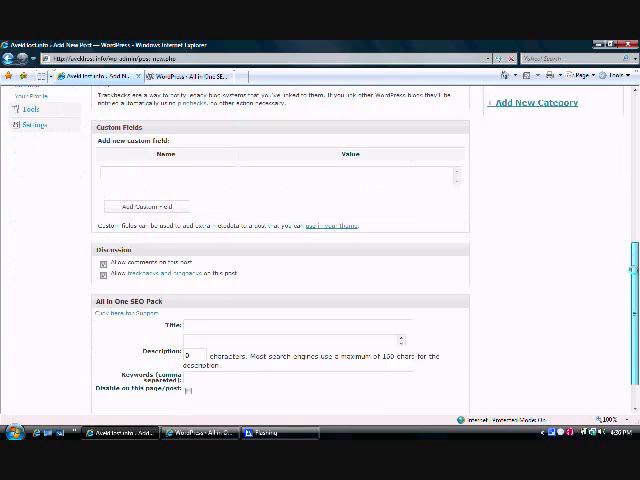
pyautogui.scroll(-3)
pyautogui.write('Fantastic Web Hosting For ')
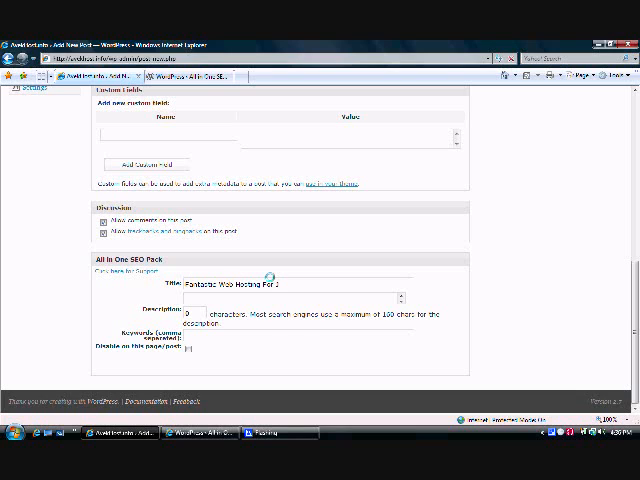
pyautogui.write('Just 4')
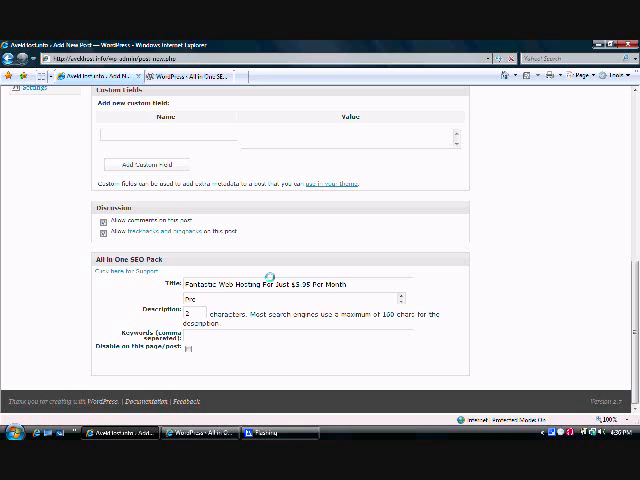
pyautogui.write('Premier web hosting starting at $5.95')
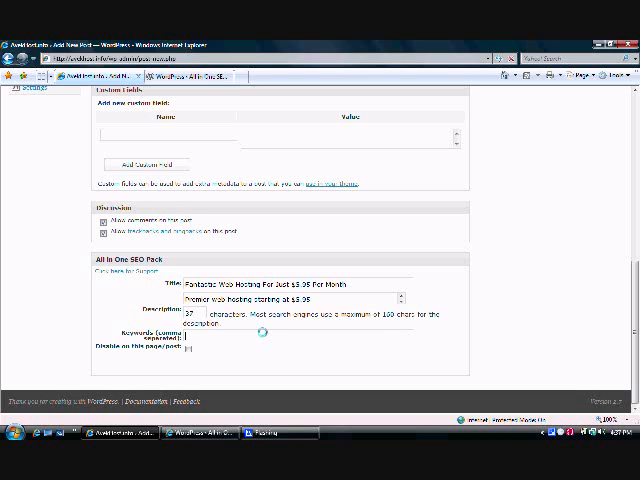
# Step: Enter the keywords 'web hosting, premier web h...' in the SEO keywords field
pyautogui.write('web hosting,')
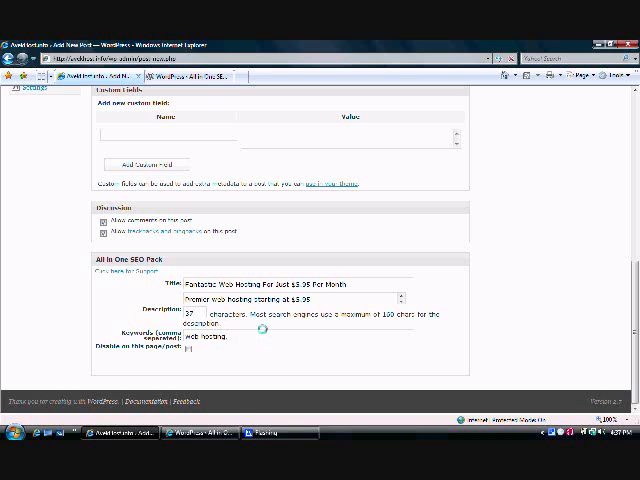
pyautogui.write(', premier web hosting, etc')
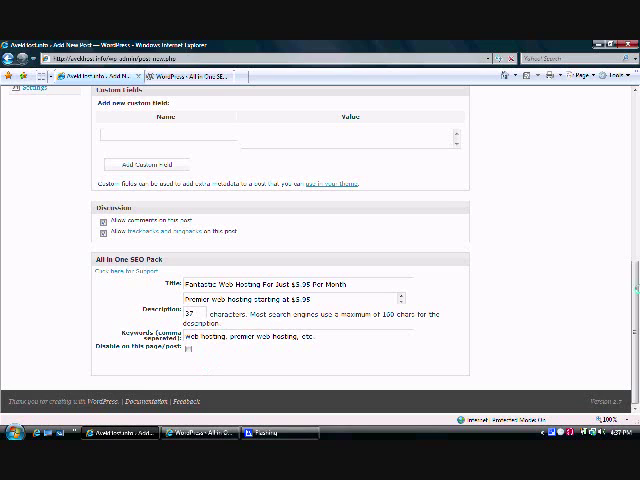
# Step: Add an http link line to the post body below the article placeholder
pyautogui.scroll(3)
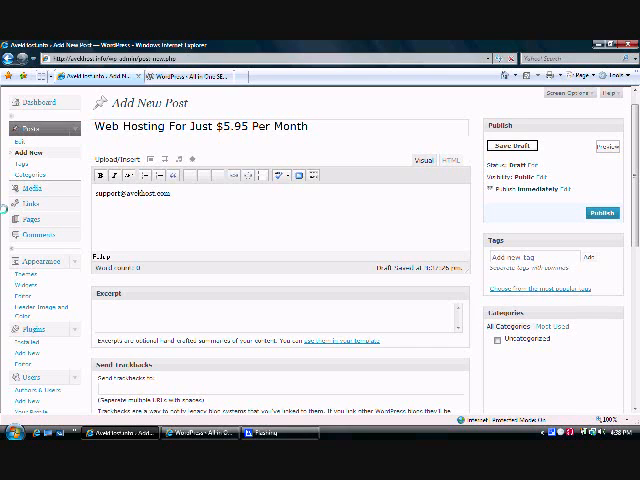
pyautogui.write('http')
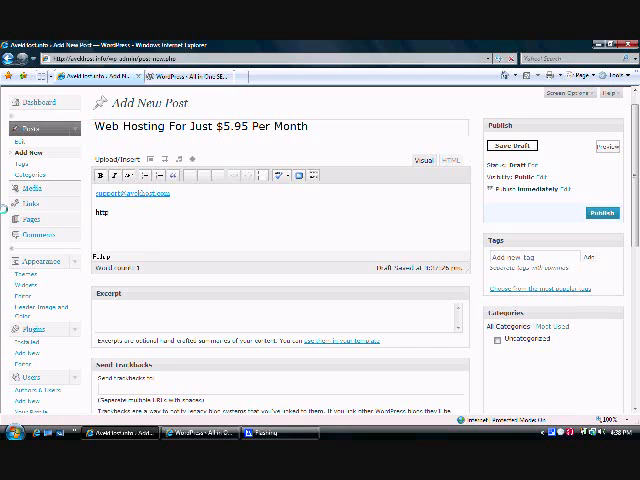